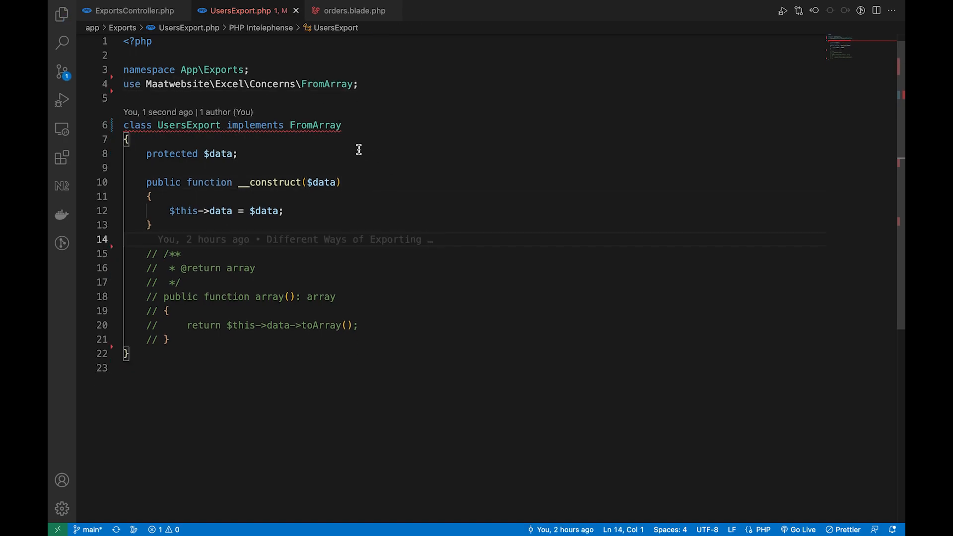
Uncomment the array() method and export $users as users.xlsx in ExportsController
drag(181, 253, 168, 339)
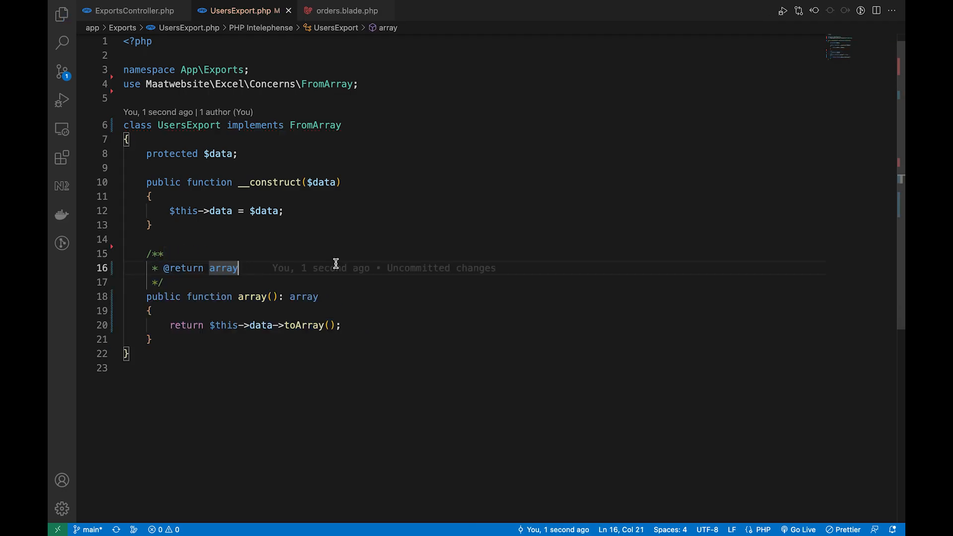
mouse_move(382, 132)
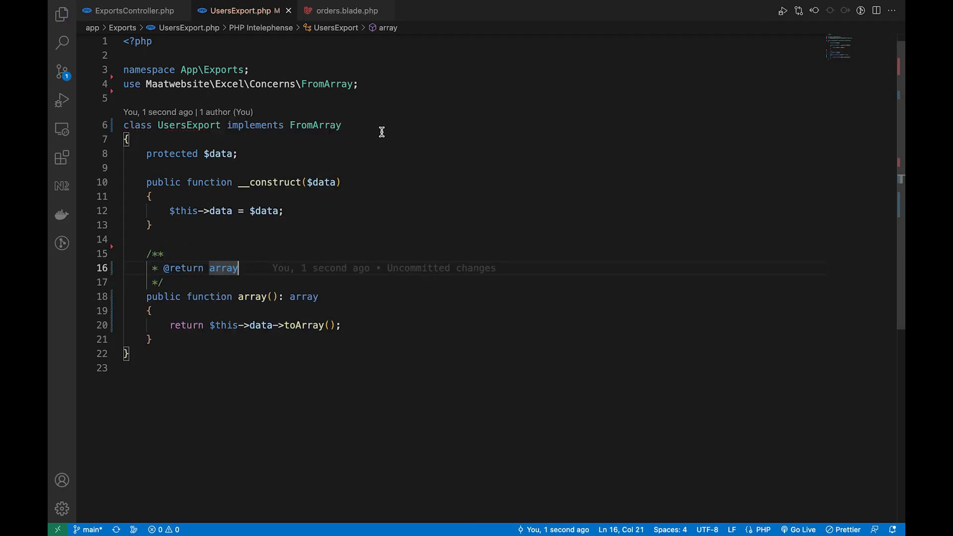
click(133, 10)
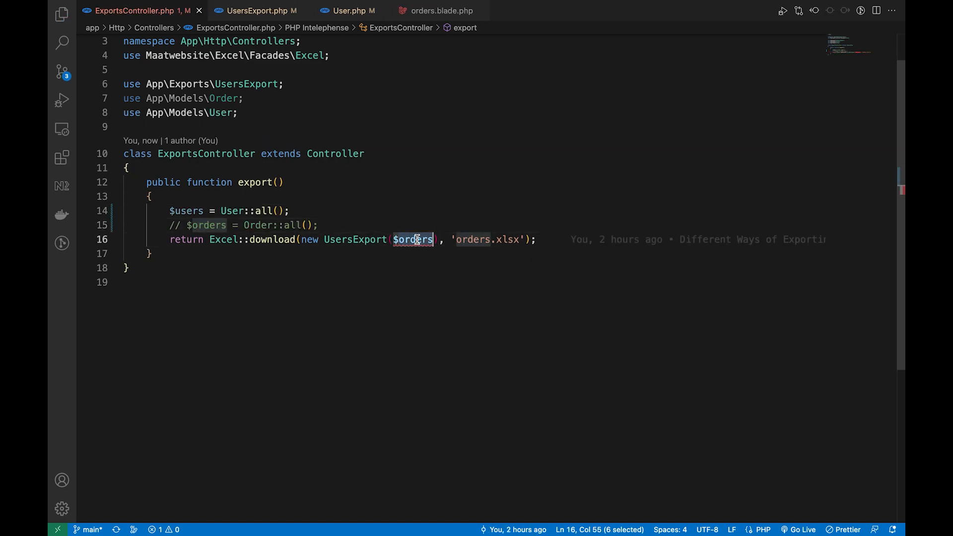
text($users)
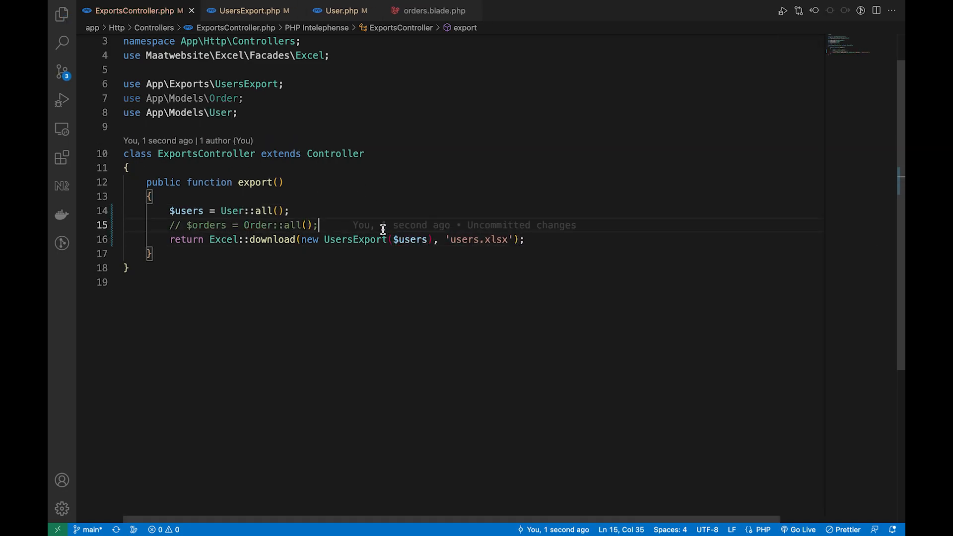
click(332, 10)
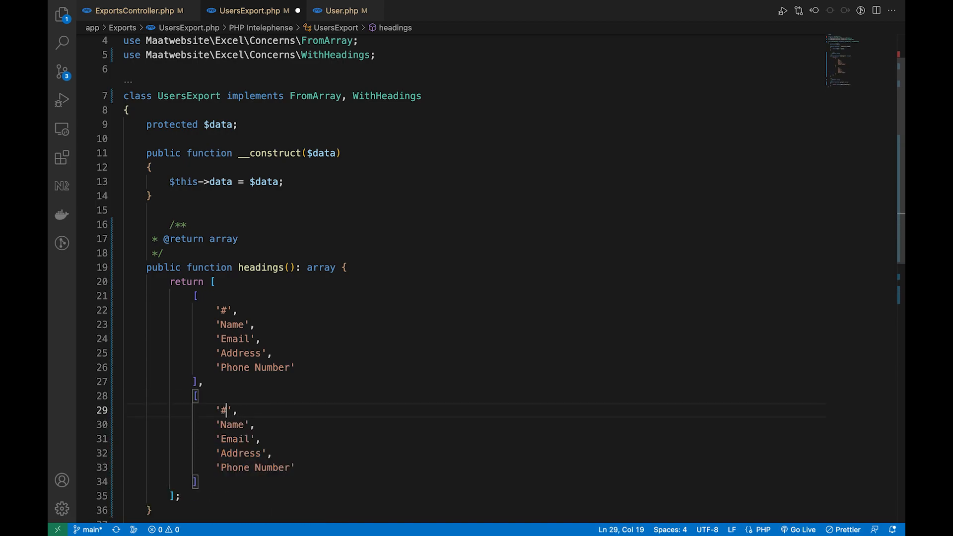
Start the second heading row with the title 'Row 2'
text(Row)
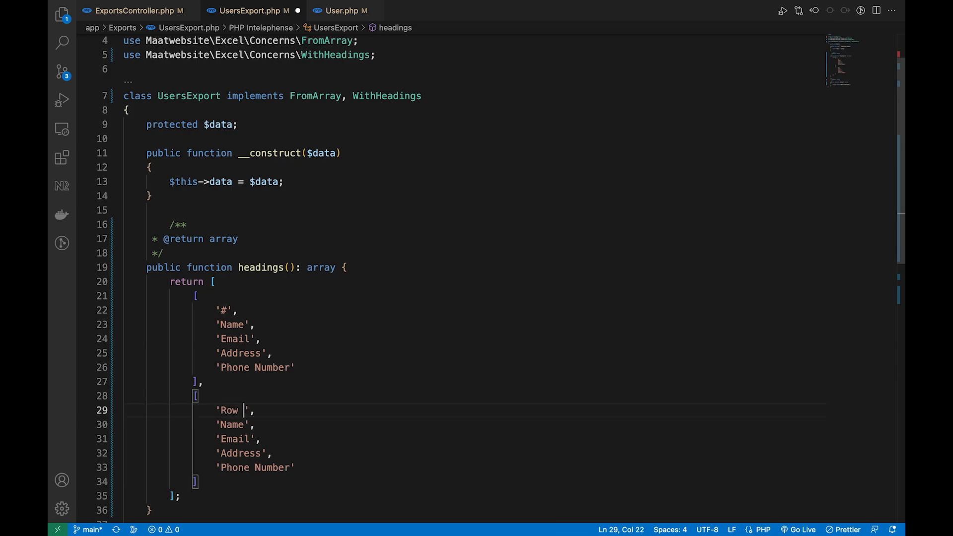
text(2)
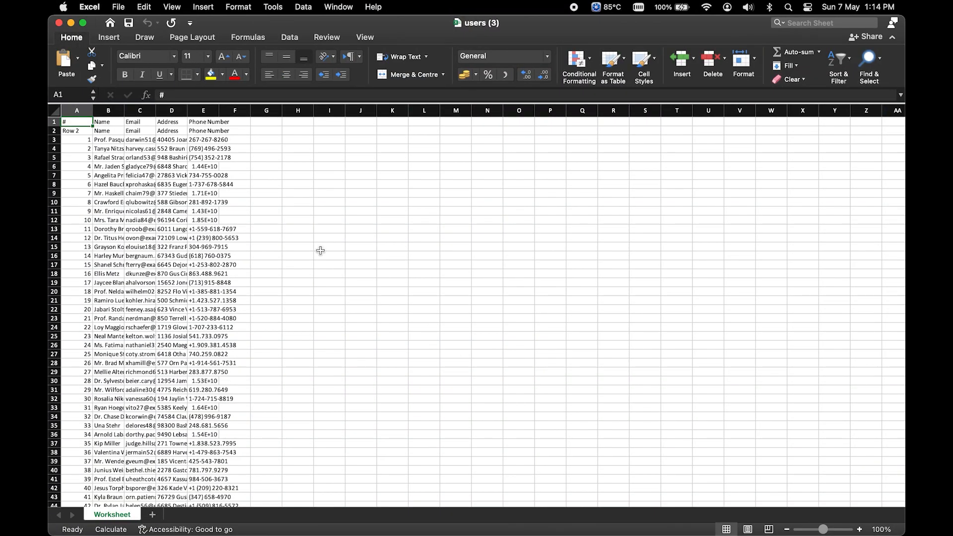
click(76, 130)
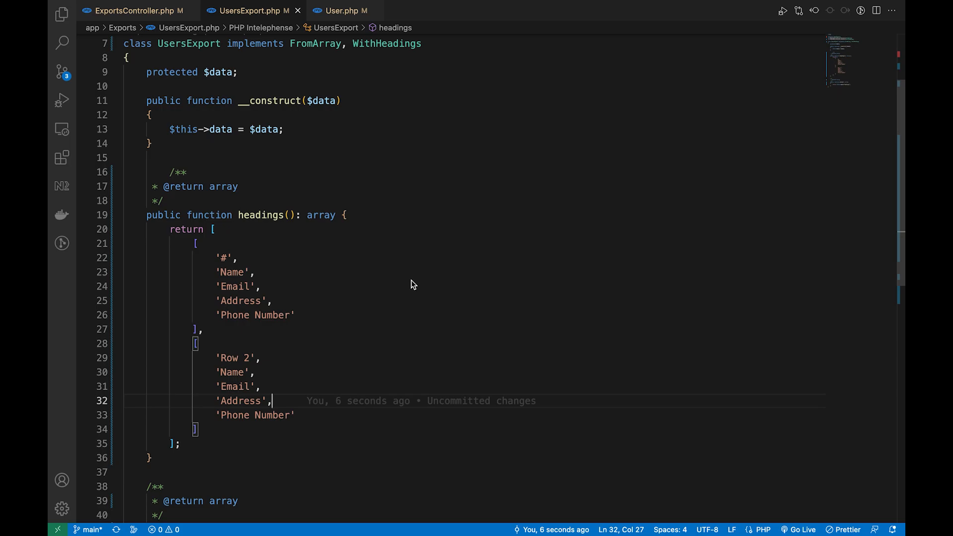
Open User.php to view the HEADINGS constant
click(341, 10)
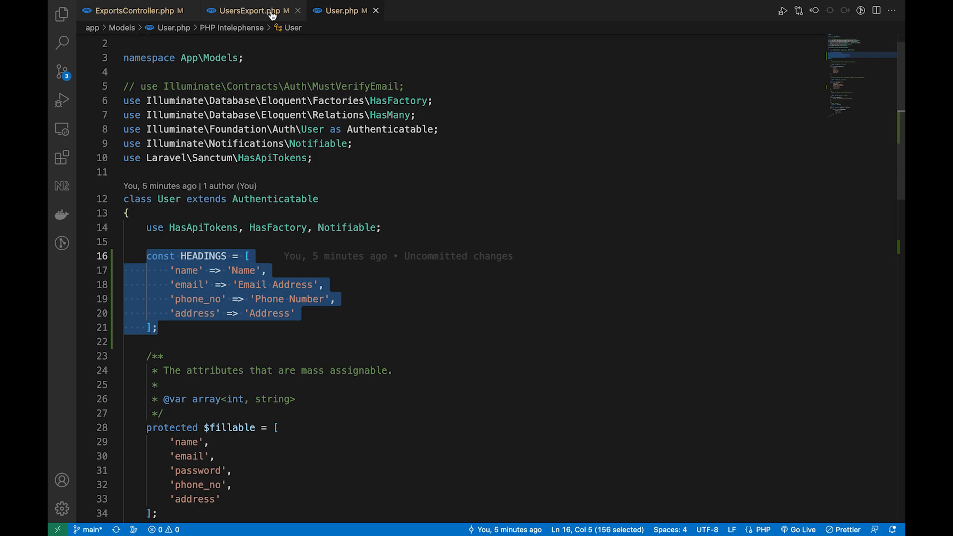
Add 'id' => 'ID' as the first entry of User::HEADINGS
click(249, 10)
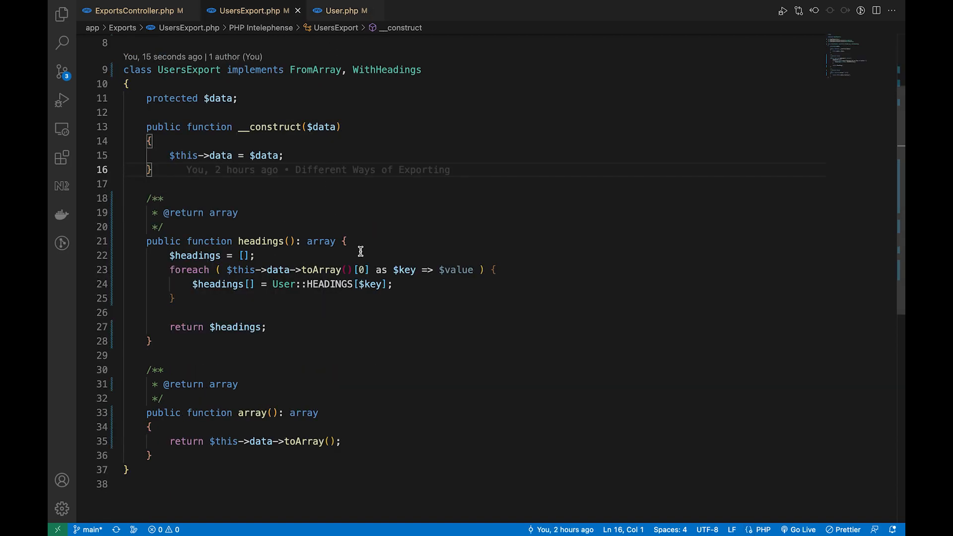
mouse_move(196, 340)
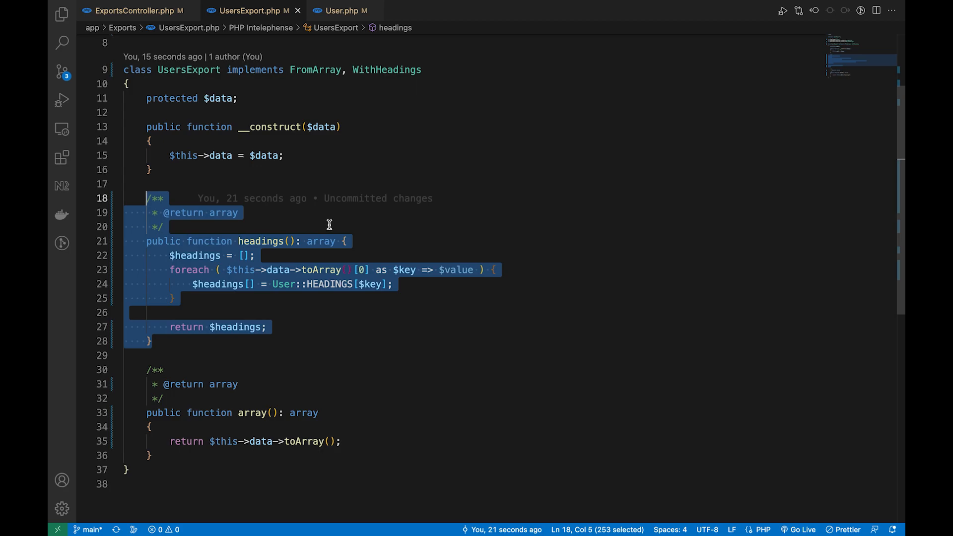
click(344, 10)
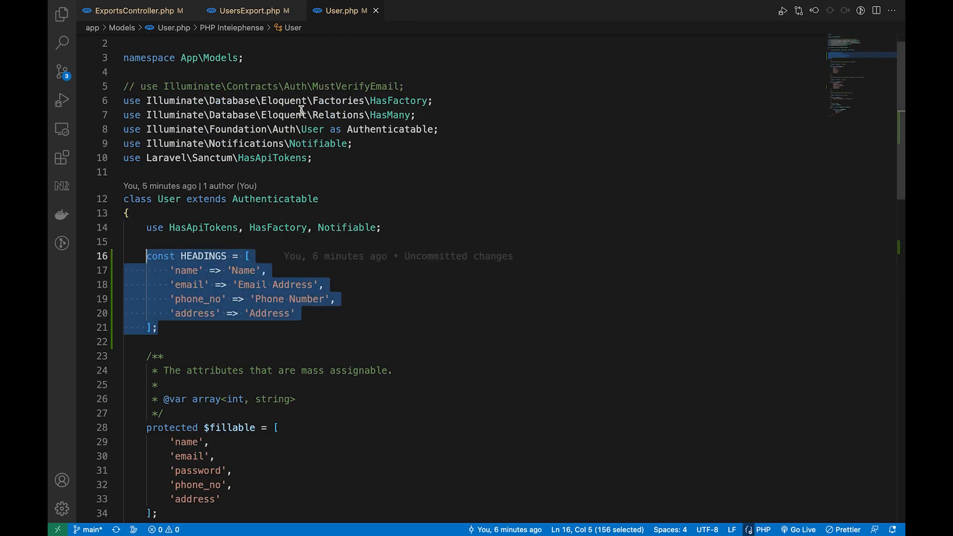
text('id')
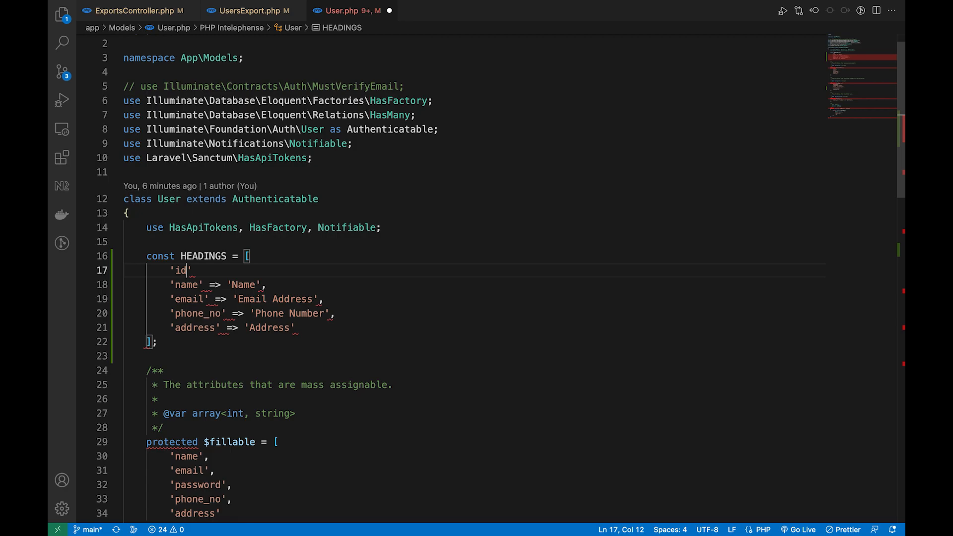
text(=> 'ID')
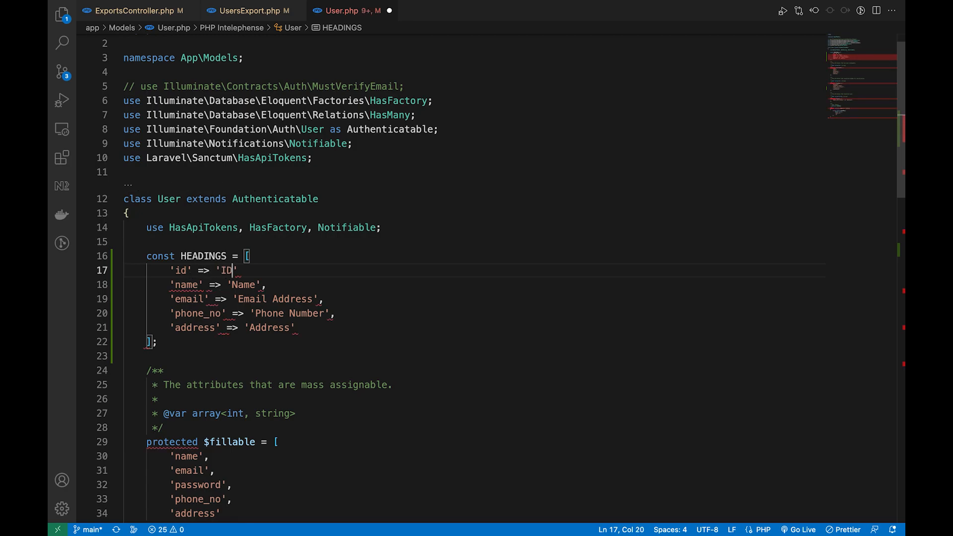